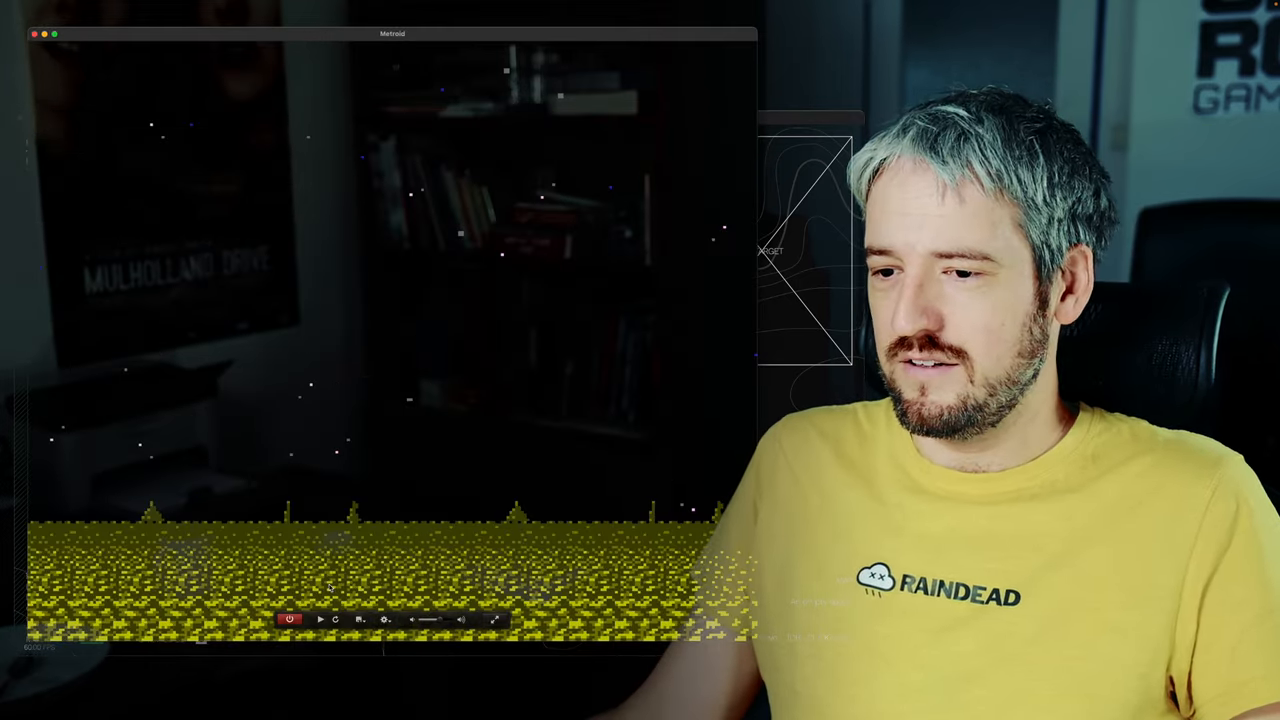
Continue the tutorial to the 'DRONE AHEAD. LEFT CLICK TO SCAN.' prompt.
{"action": "left_click", "coordinate": [290, 620]}
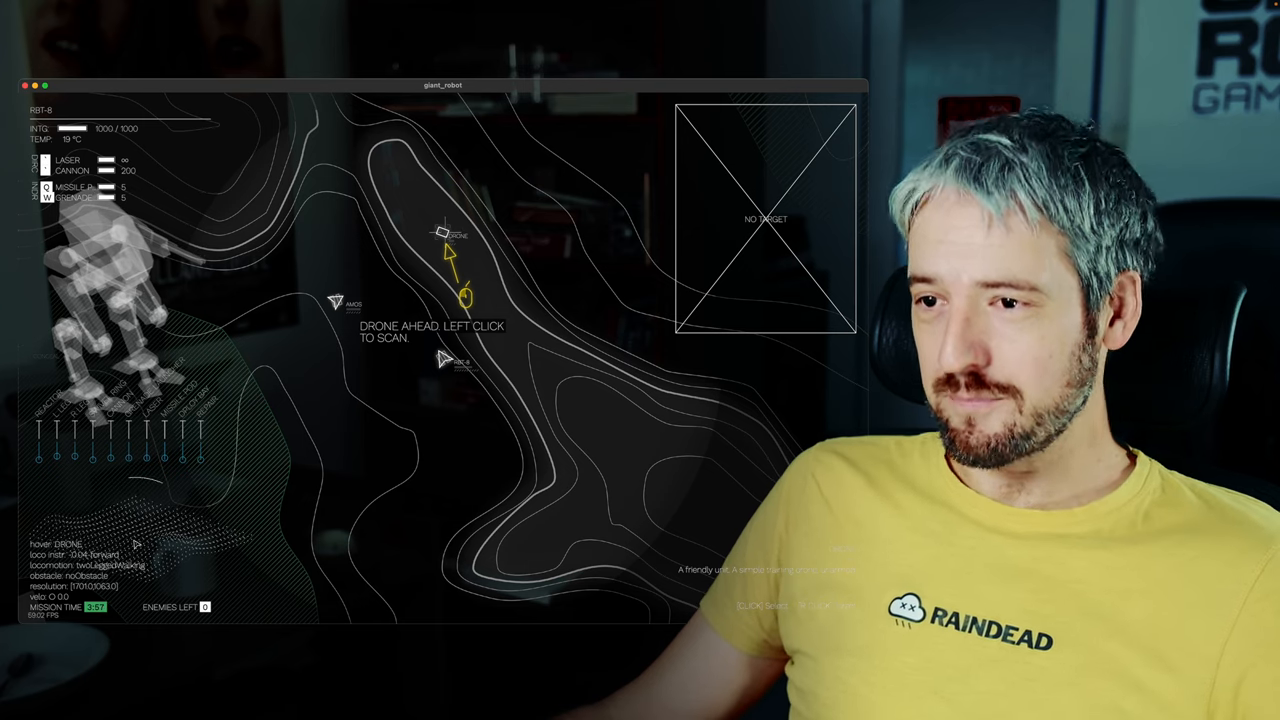
Left-click the drone ahead to scan it and show its stats.
{"action": "left_click", "coordinate": [464, 297]}
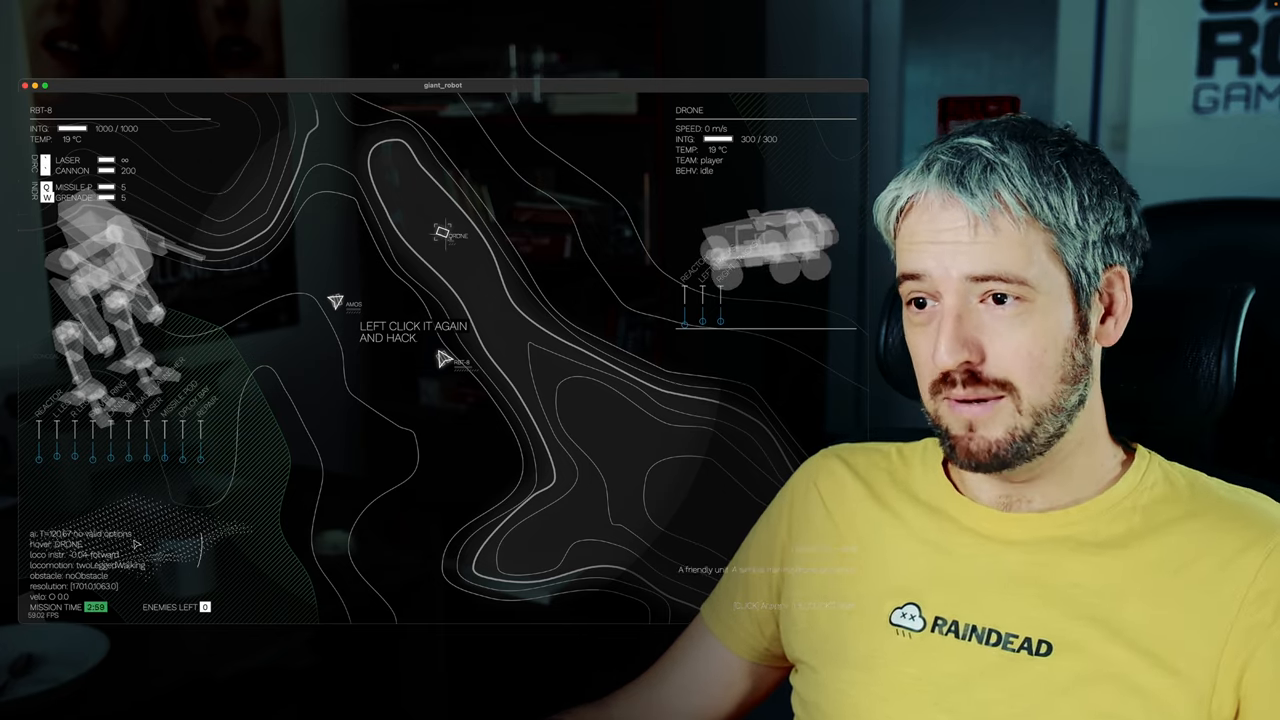
Click the scanned drone again to open its IFF, Weapons and Upload Self hack menu.
{"action": "left_click", "coordinate": [440, 232]}
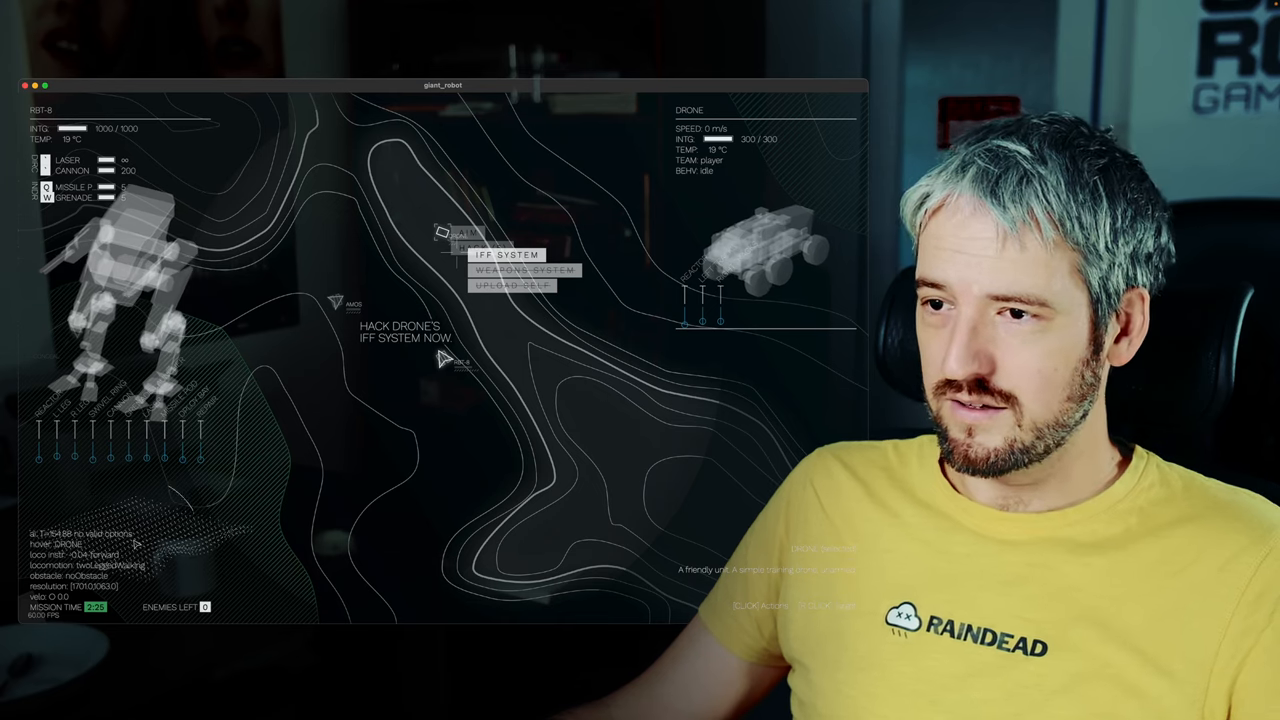
Hack the drone's IFF System so it reads as enemy team.
{"action": "left_click", "coordinate": [507, 254]}
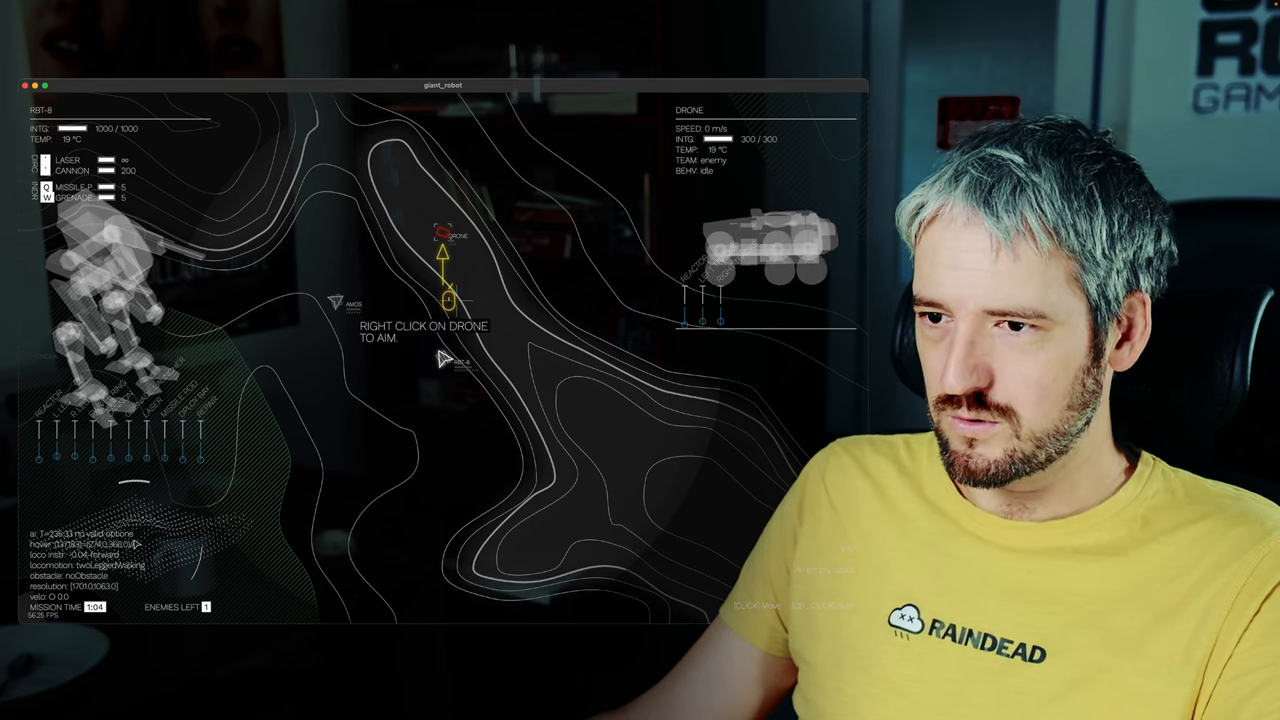
Right-click the now-hostile drone to aim at and destroy it.
{"action": "right_click", "coordinate": [443, 235]}
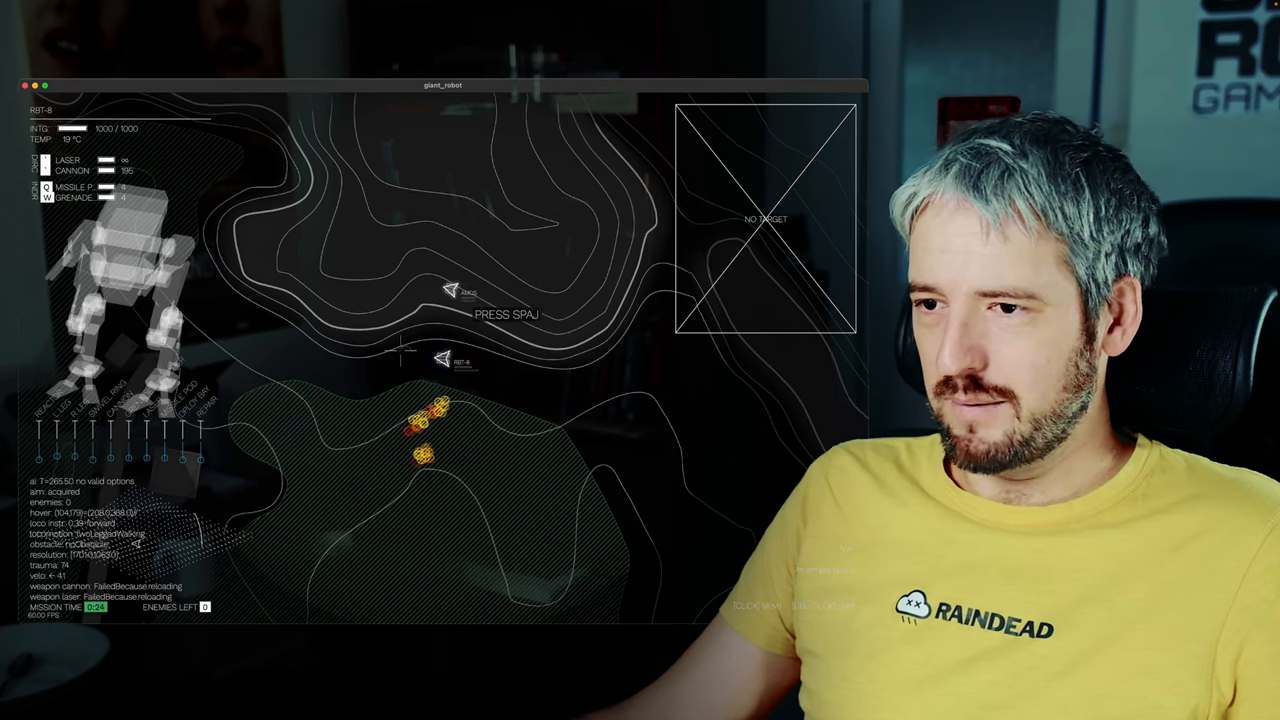
Slow time to quarter speed and resume, then open your robot's Deploy/Repair/Systems/Storage menu.
{"action": "key", "text": "space"}
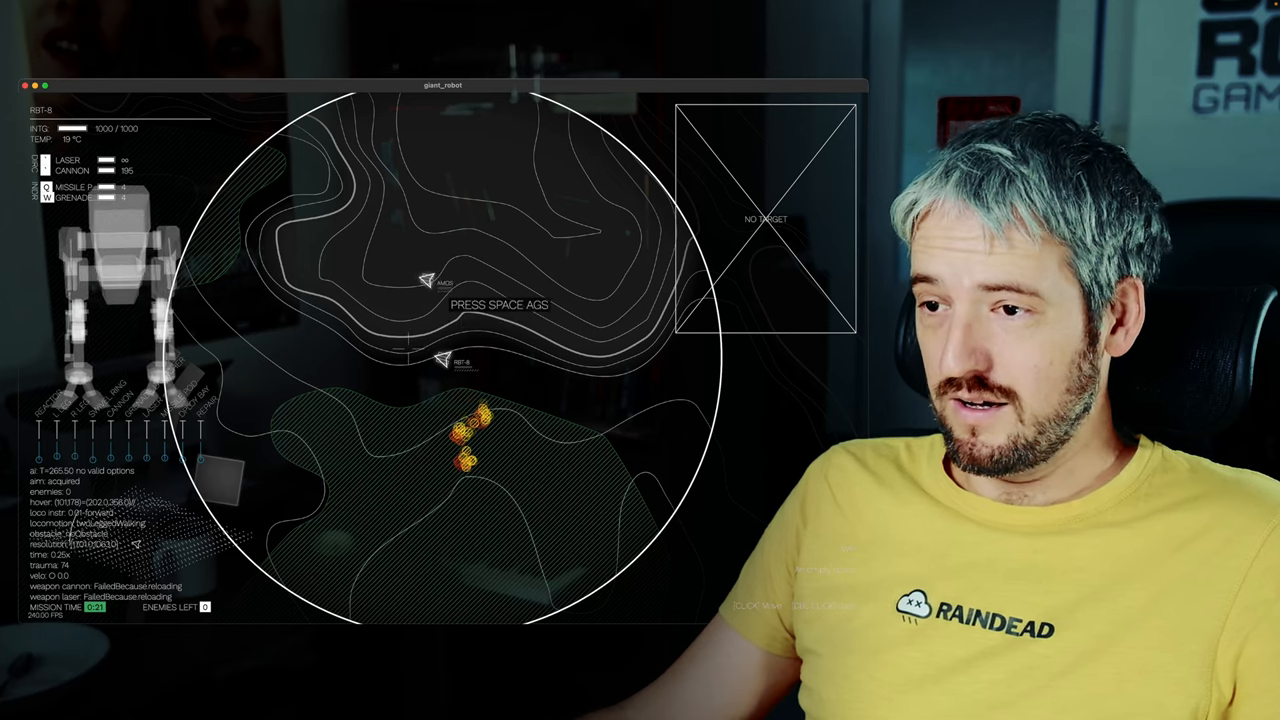
{"action": "key", "text": "space"}
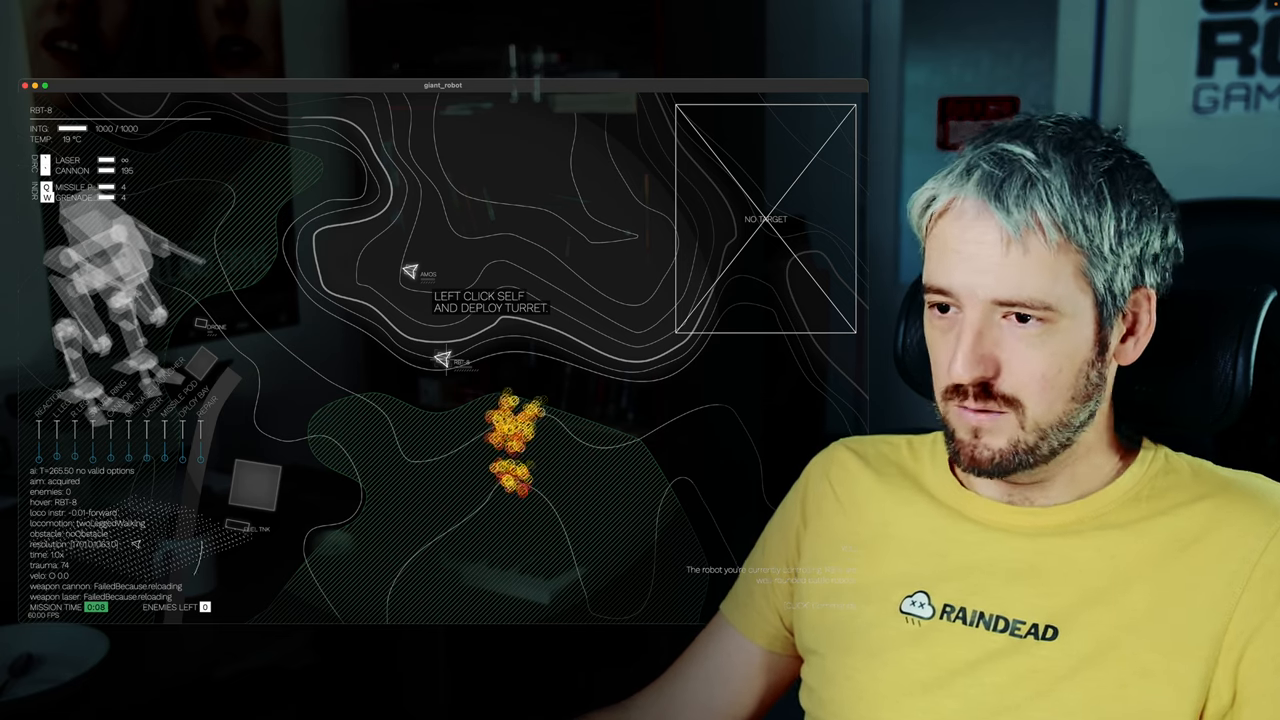
{"action": "left_click", "coordinate": [443, 360]}
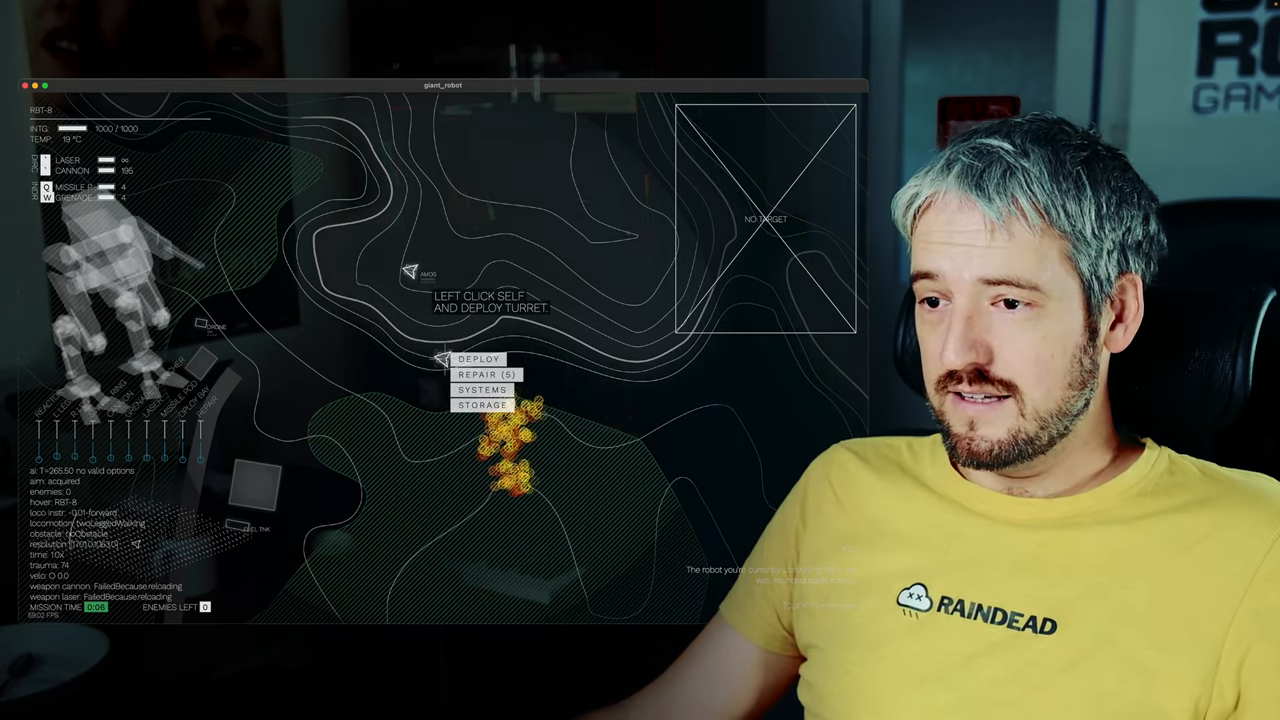